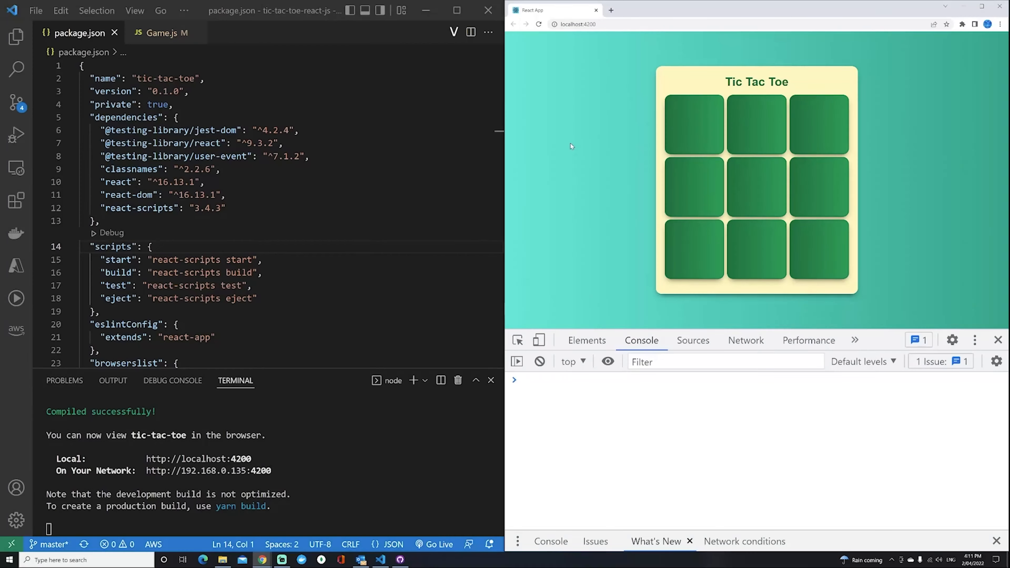
pyautogui.moveTo(871, 90)
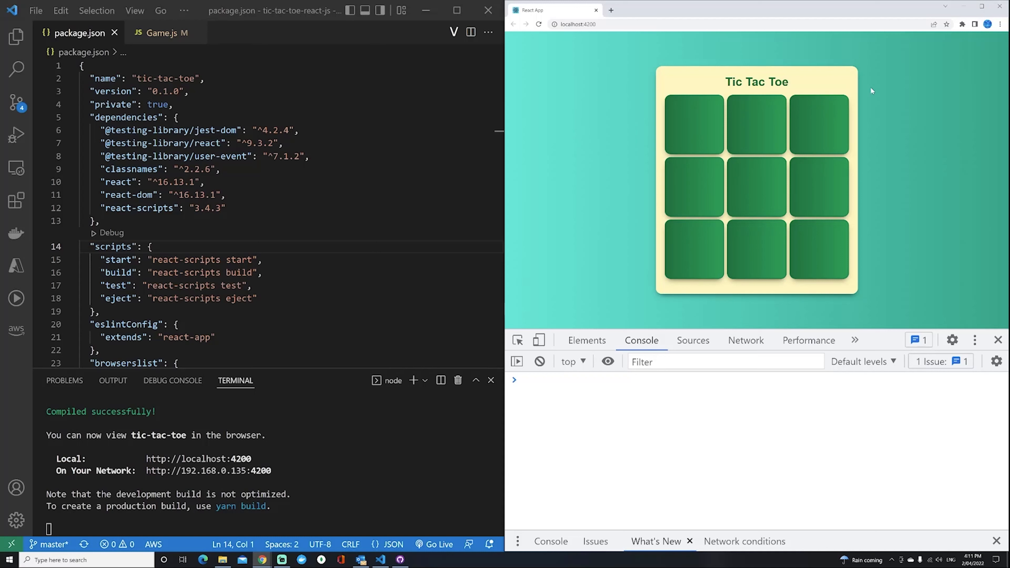
pyautogui.moveTo(617, 140)
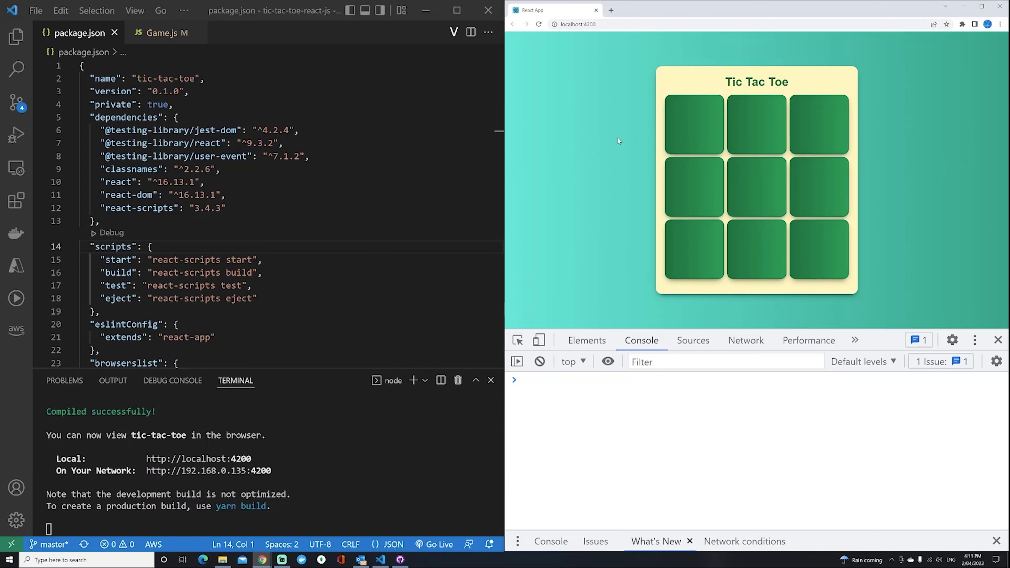
pyautogui.moveTo(879, 67)
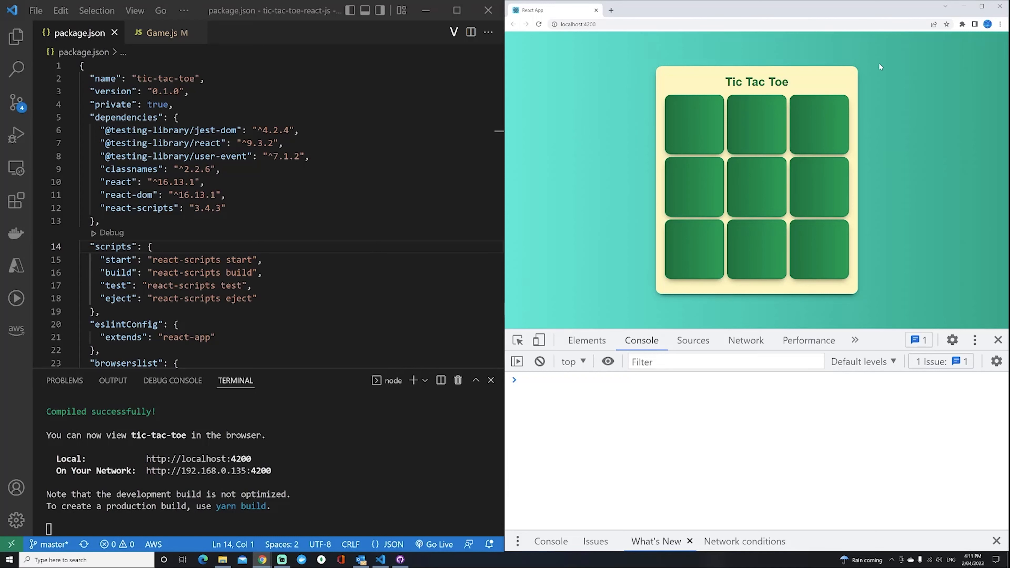
pyautogui.moveTo(880, 282)
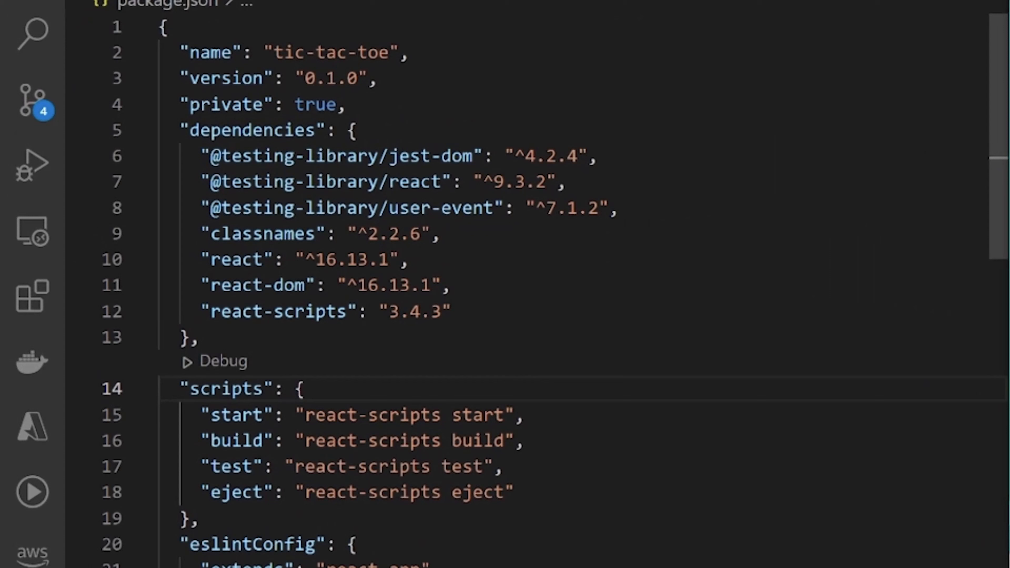
pyautogui.moveTo(238, 259)
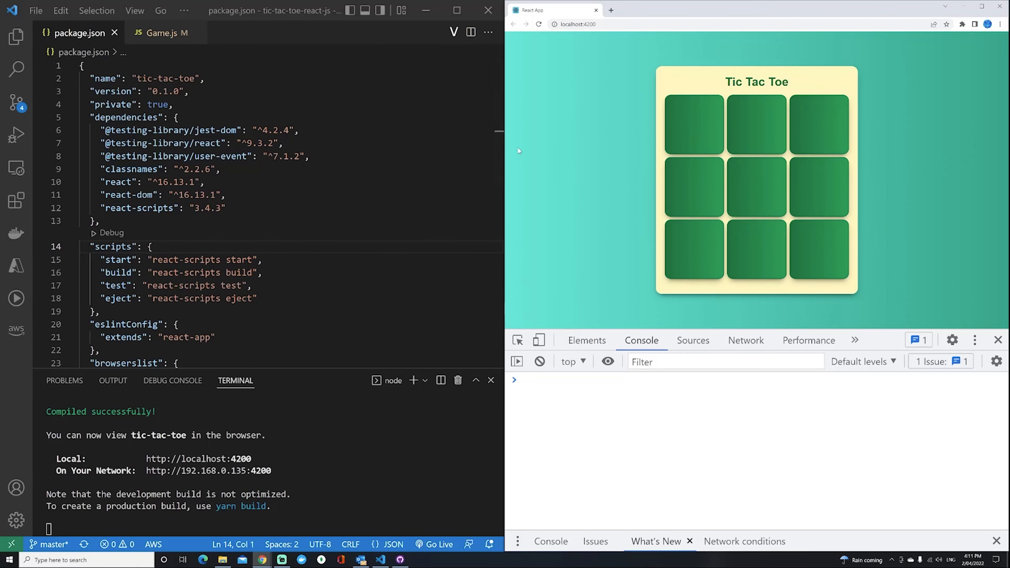
# Bring the onCellClicked handler with its six state setters into view in Game.js
pyautogui.click(162, 33)
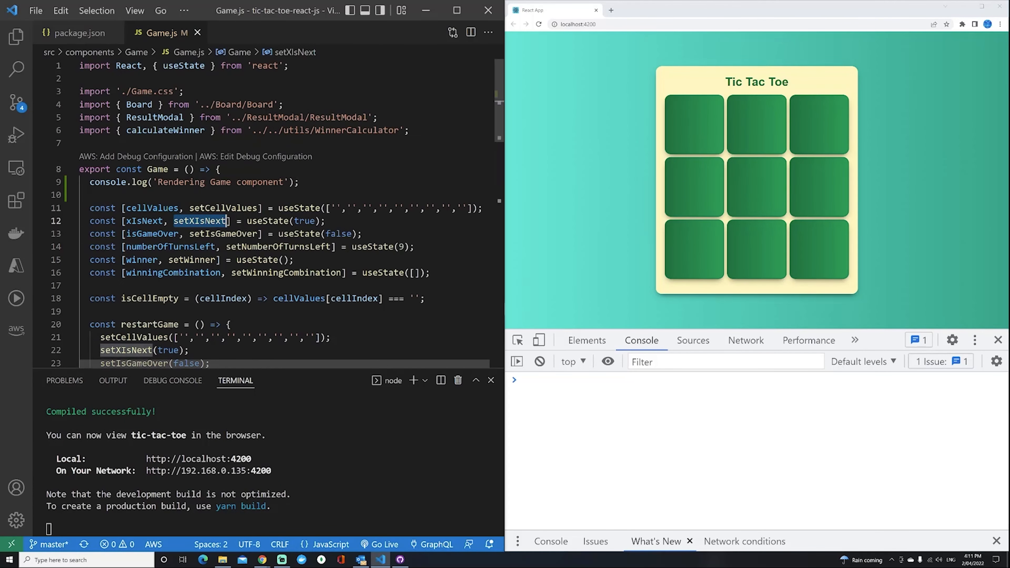
pyautogui.scroll(-3)
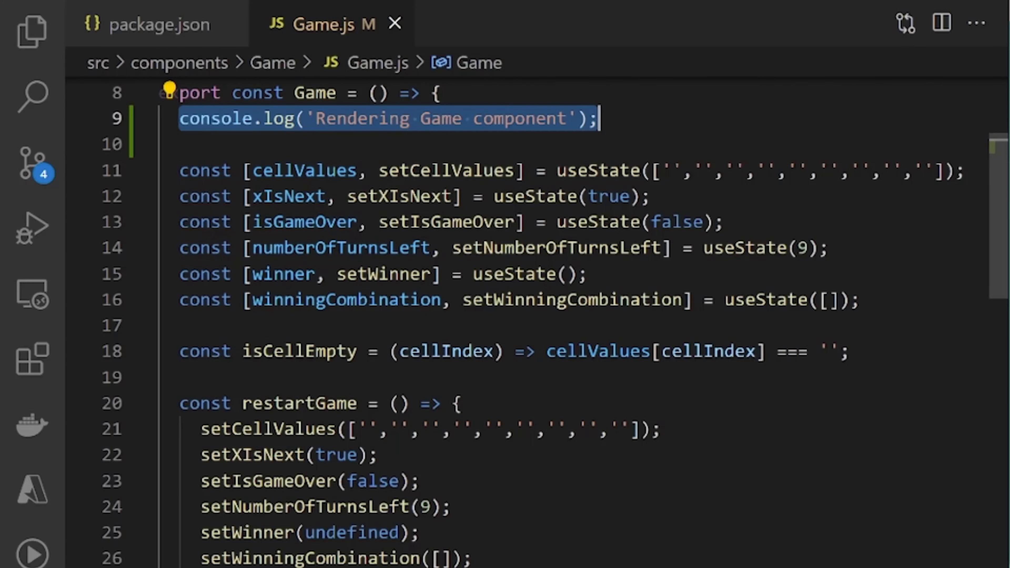
pyautogui.scroll(-3)
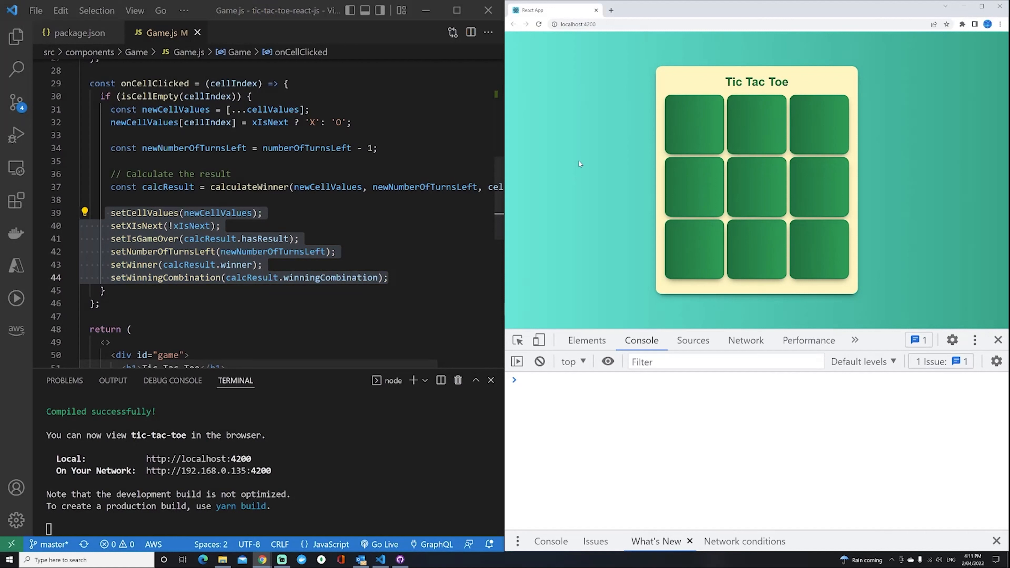
# Place moves on the Tic Tac Toe board so the console counts one render log per click
pyautogui.click(694, 125)
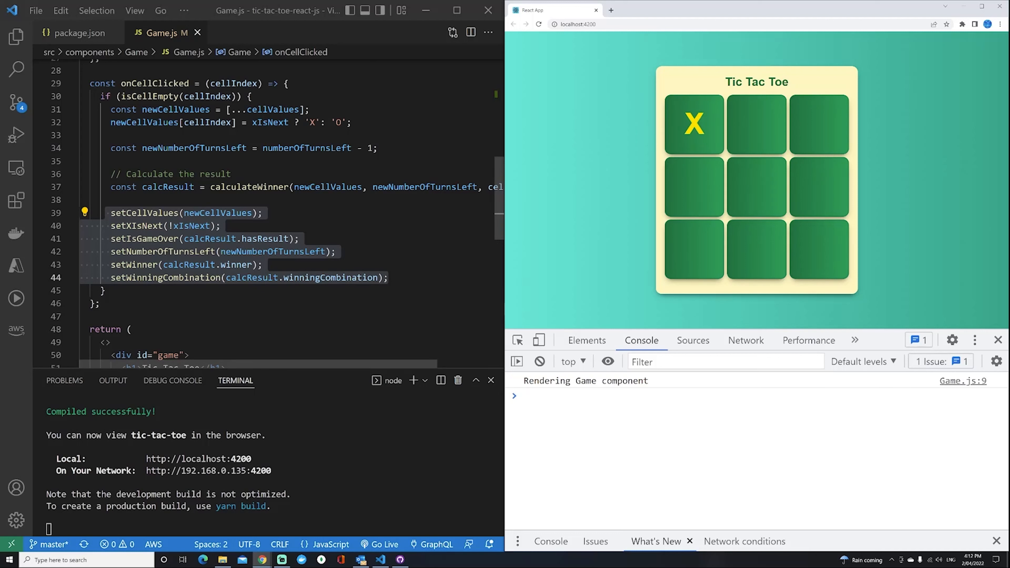
pyautogui.click(755, 124)
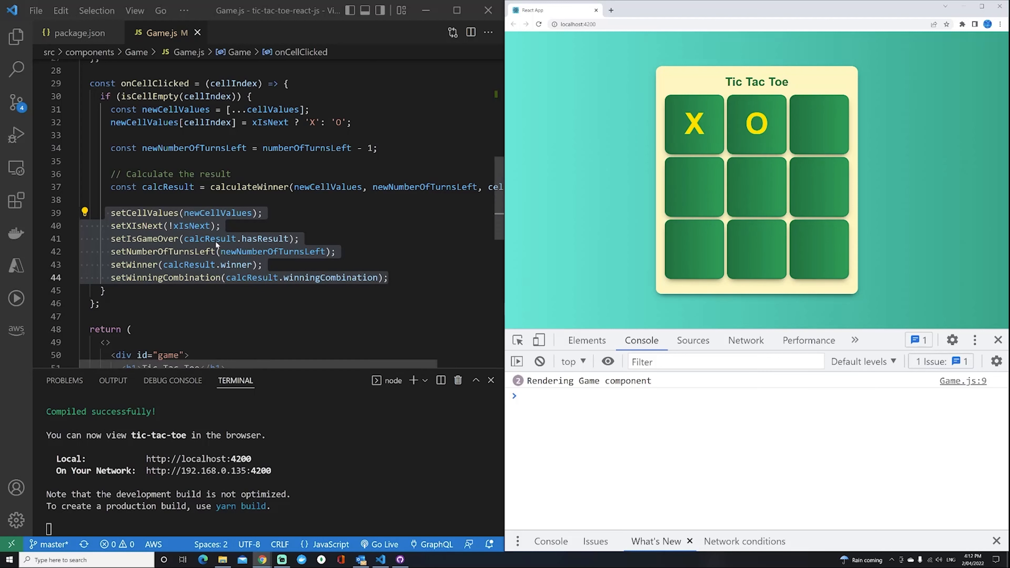
pyautogui.moveTo(215, 245)
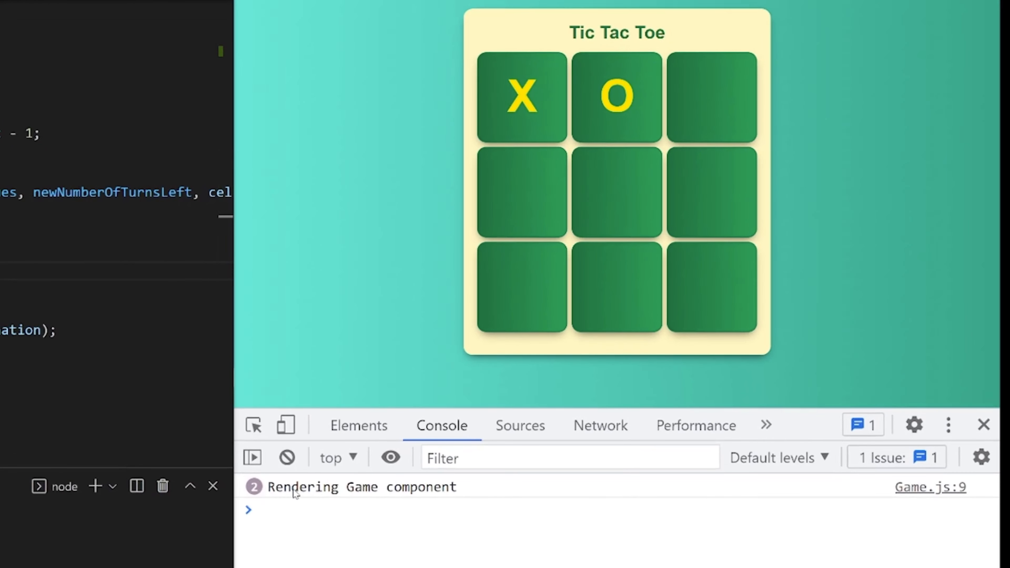
pyautogui.moveTo(617, 192)
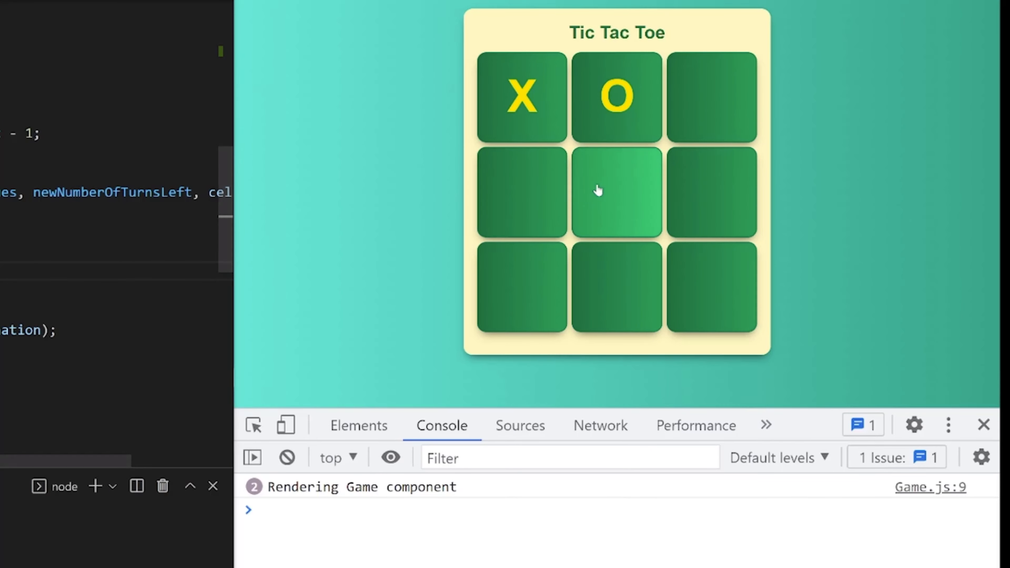
pyautogui.click(711, 96)
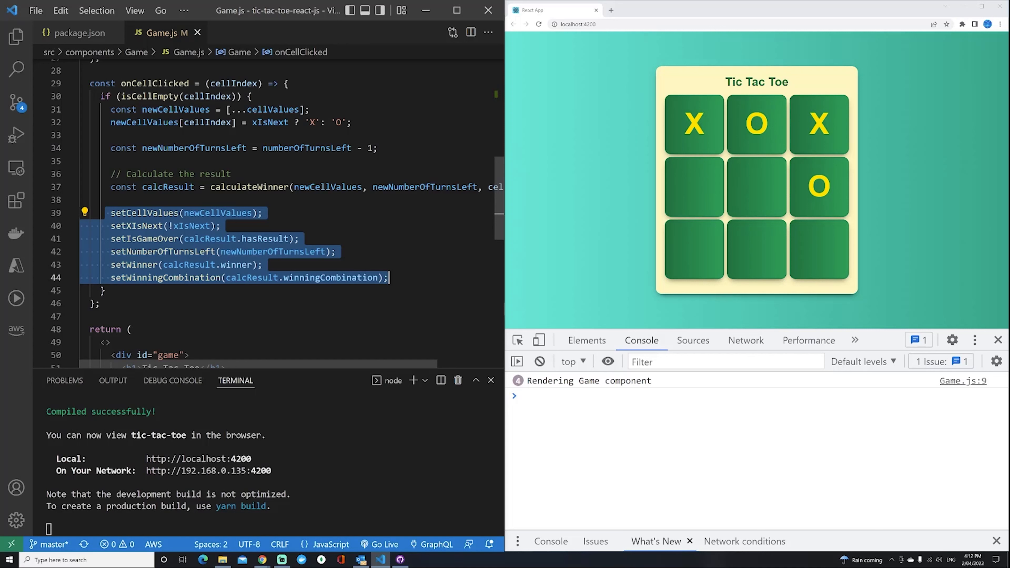
pyautogui.moveTo(132, 265)
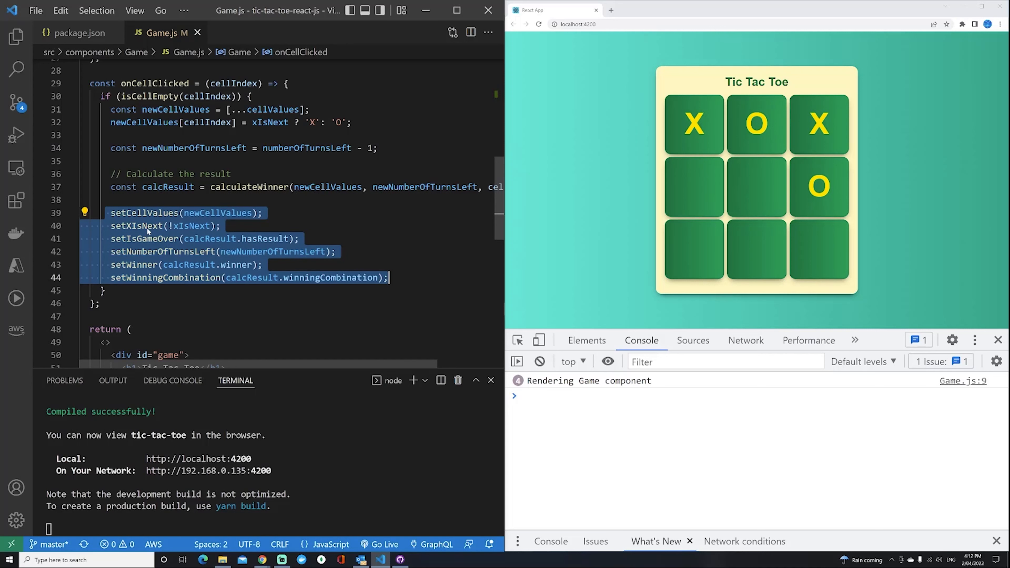
# Wrap the six setters in setTimeout(() => { ... }, 100) inside onCellClicked
pyautogui.scroll(3)
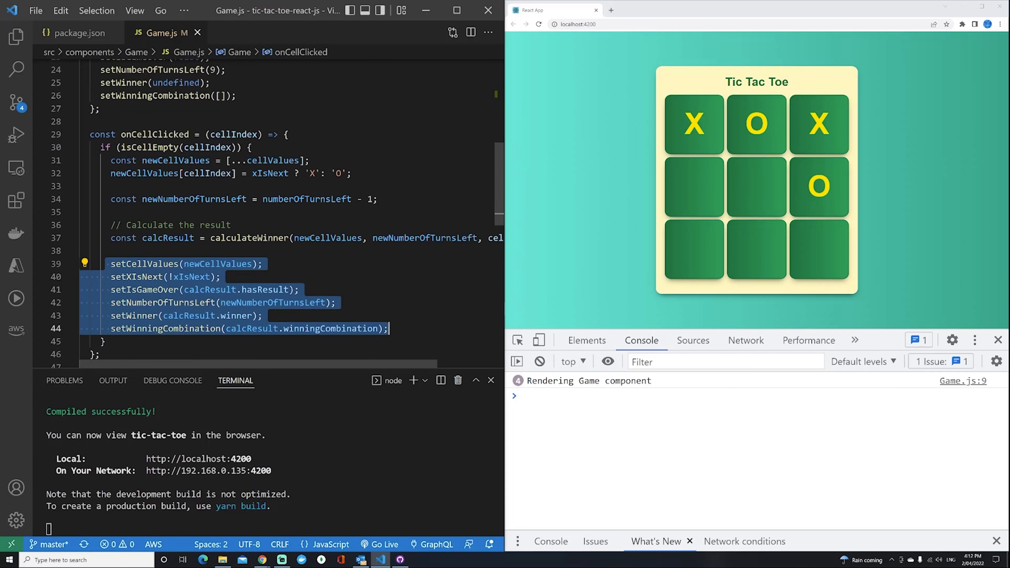
pyautogui.scroll(3)
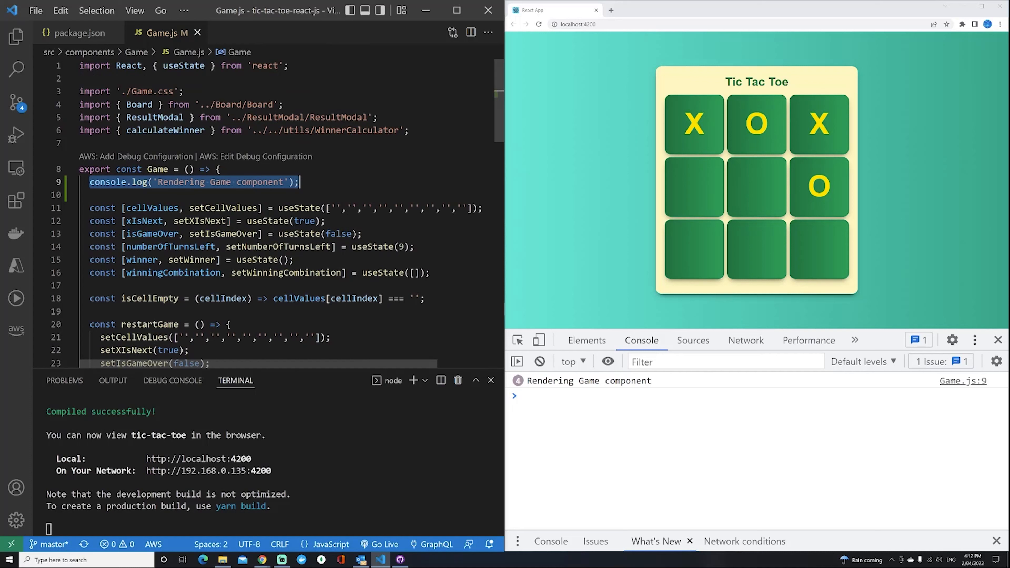
pyautogui.scroll(-3)
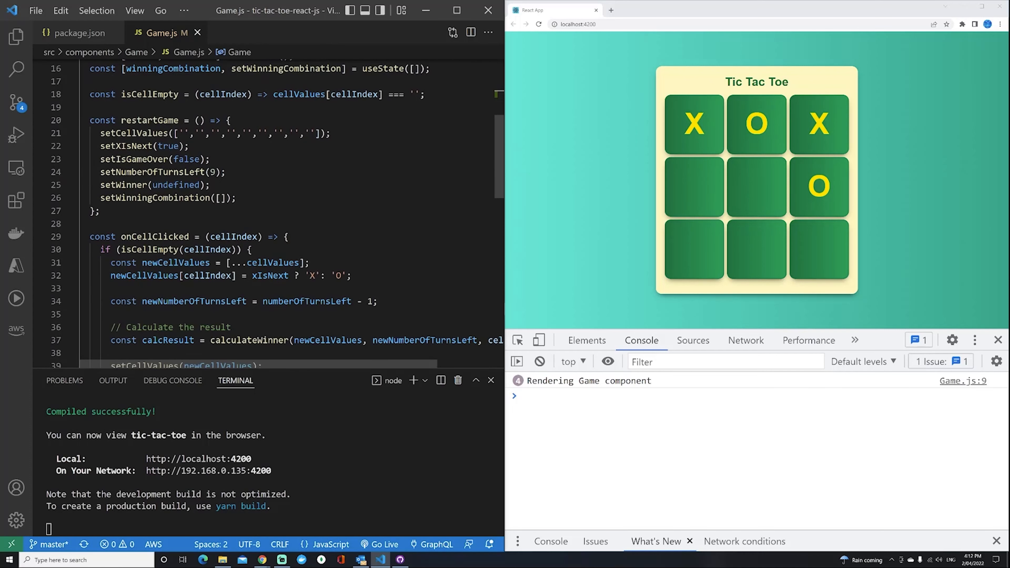
pyautogui.scroll(-3)
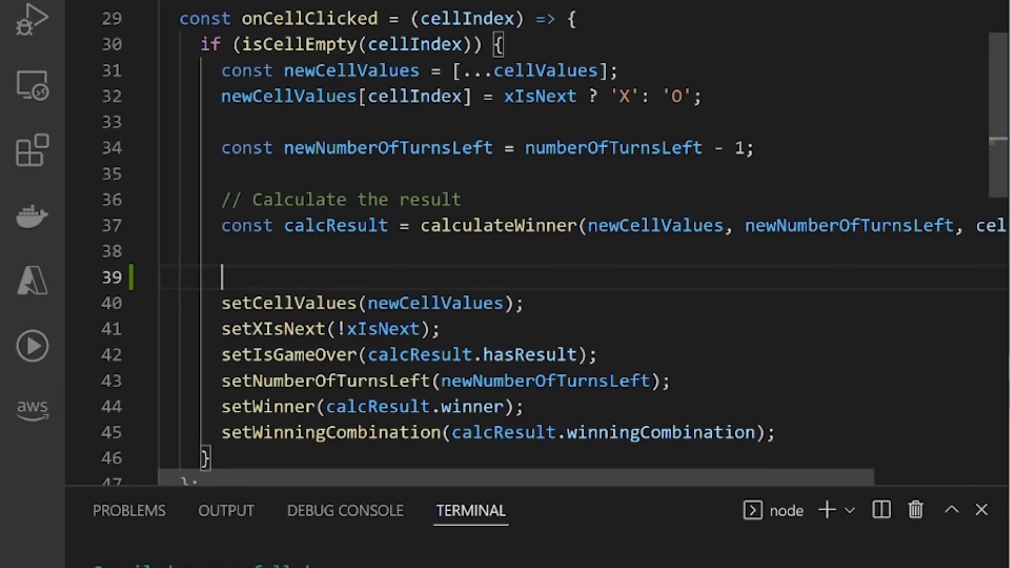
pyautogui.write('setTimet')
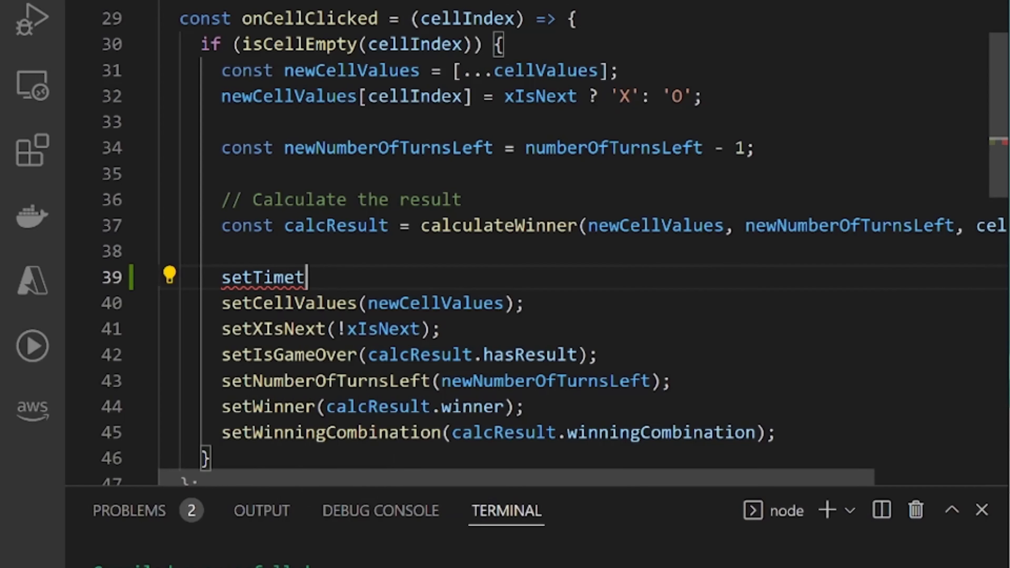
pyautogui.write('out(')
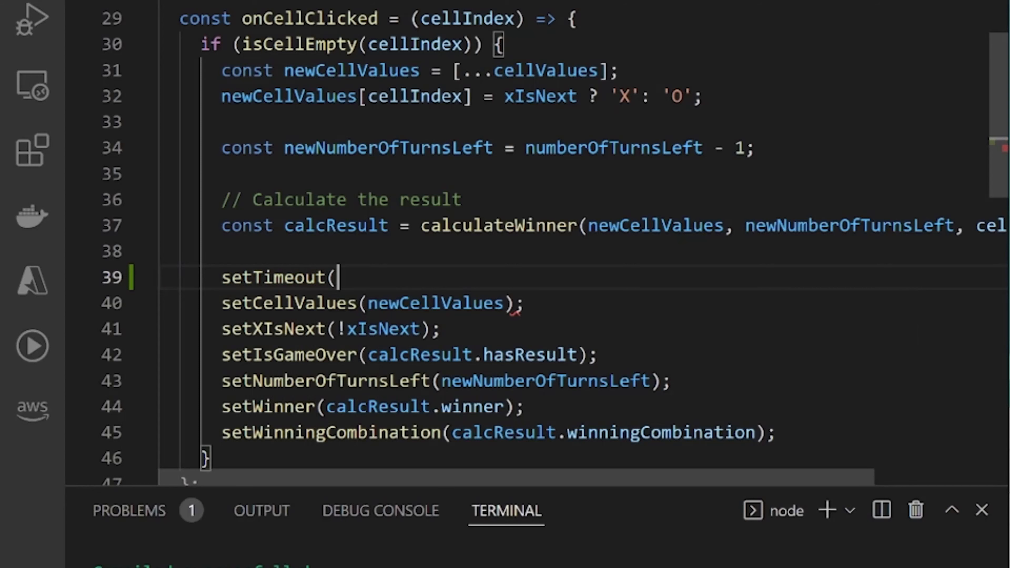
pyautogui.write(') => {')
pyautogui.write('}, );')
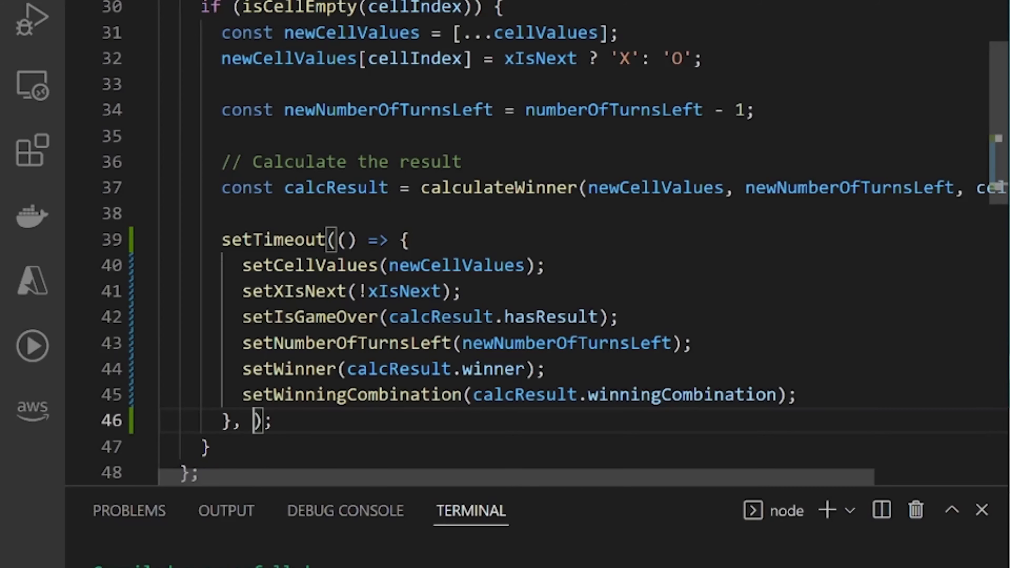
pyautogui.write('100')
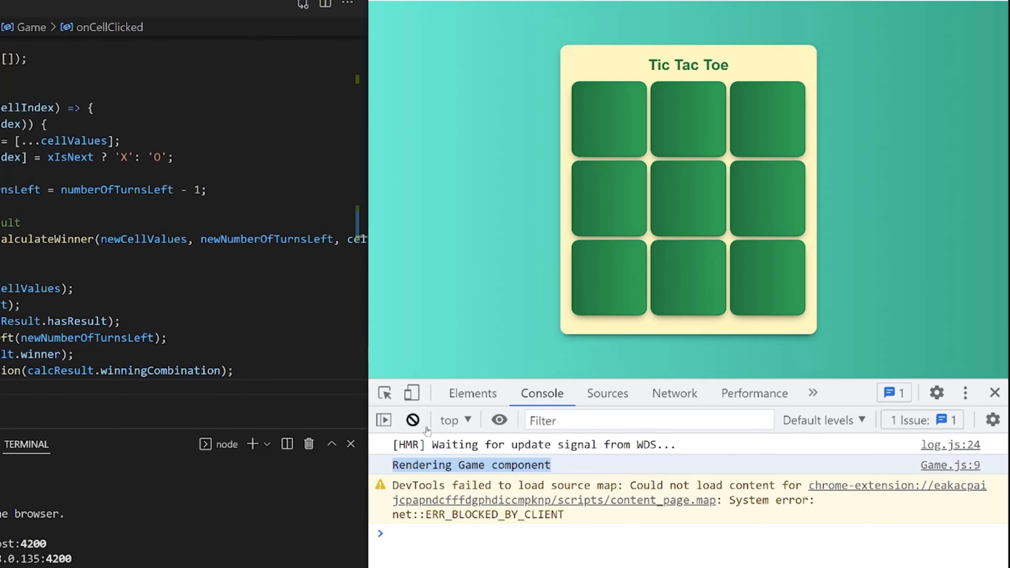
# Clear the console and place an X top-left, logging six separate renders
pyautogui.click(412, 419)
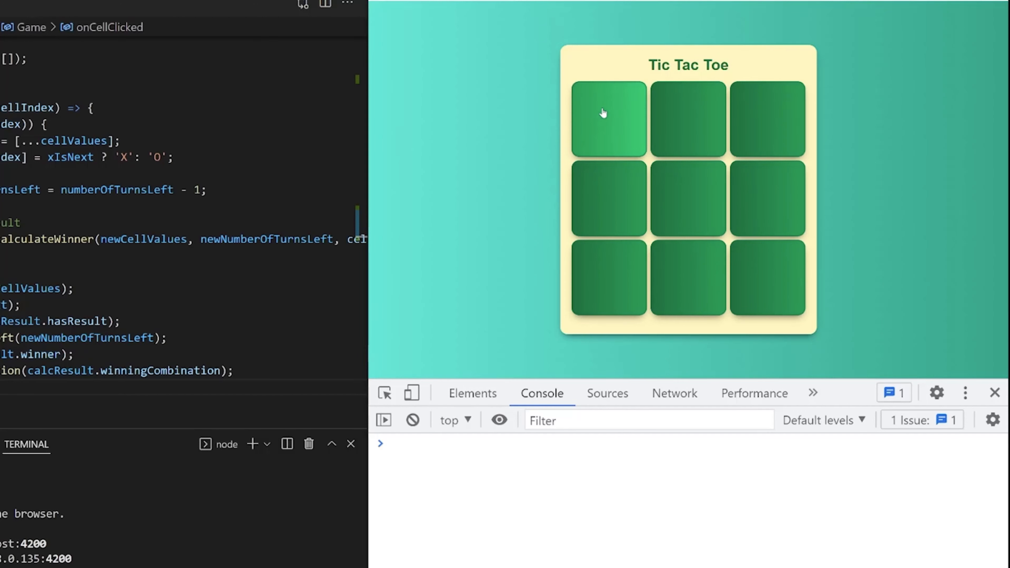
pyautogui.click(608, 120)
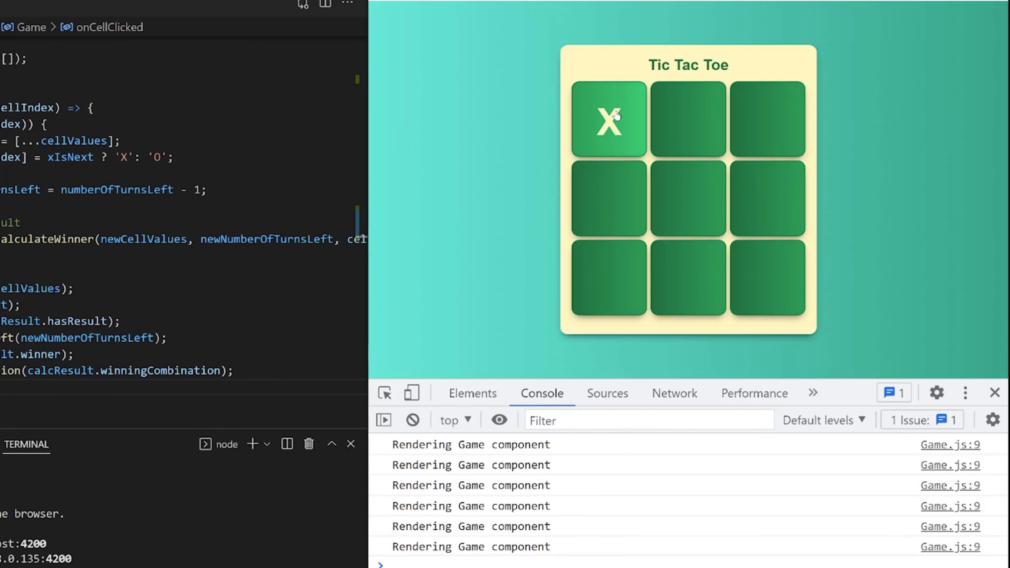
pyautogui.moveTo(388, 448)
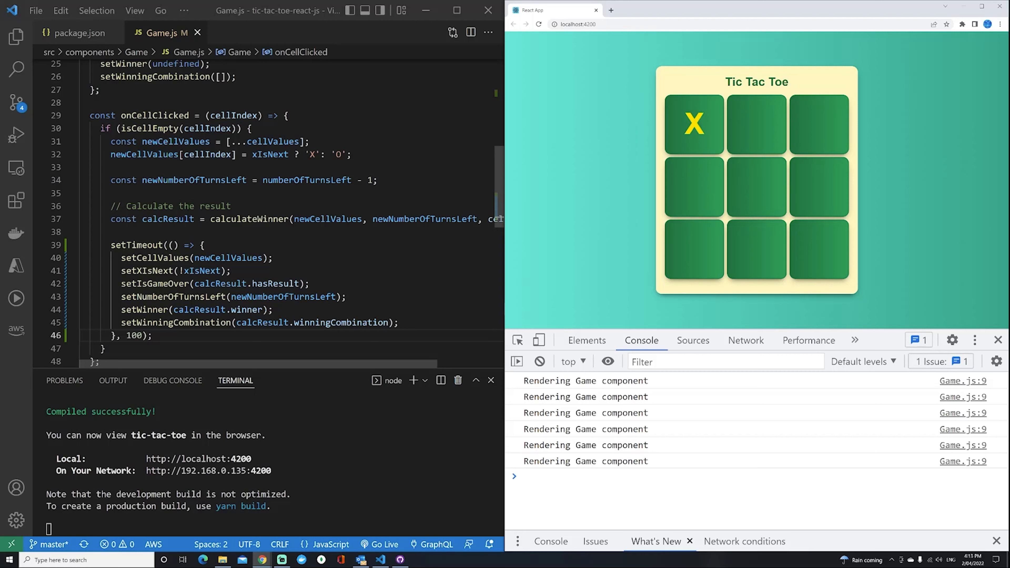
# Set react and react-dom to ^18.0.0 in package.json and verify one move logs a single render
pyautogui.click(81, 32)
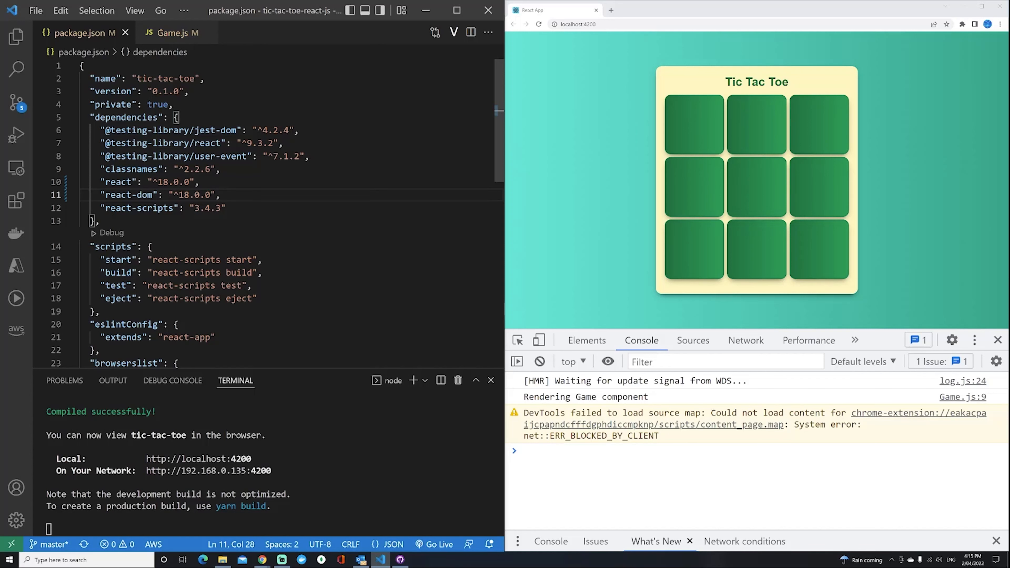
pyautogui.click(175, 32)
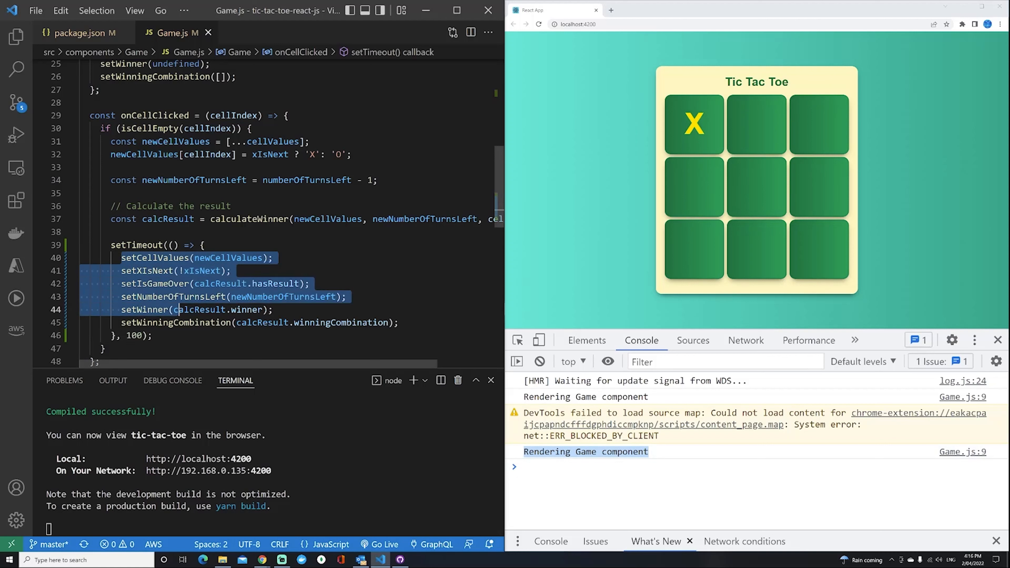
pyautogui.click(400, 322)
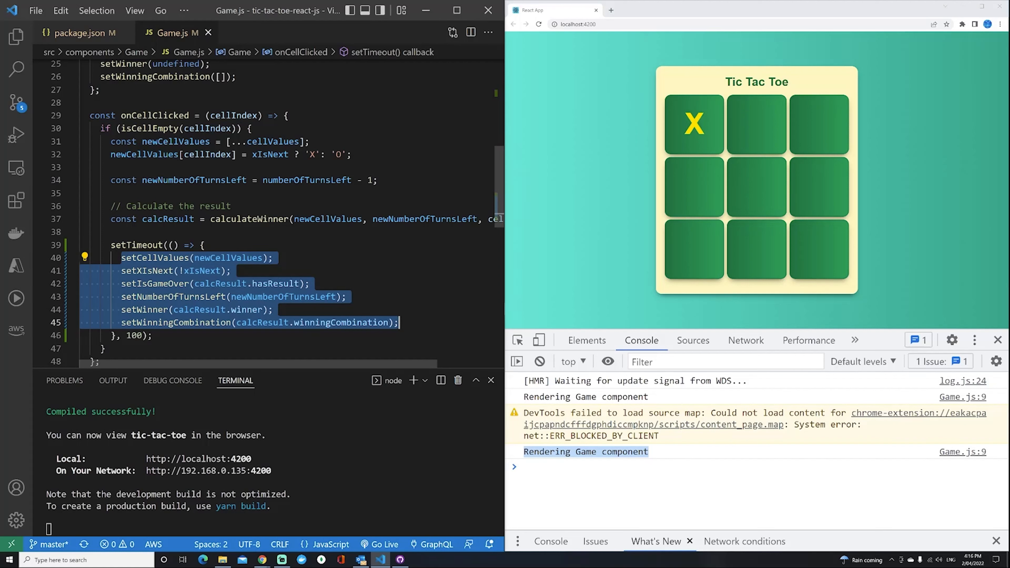
pyautogui.click(232, 232)
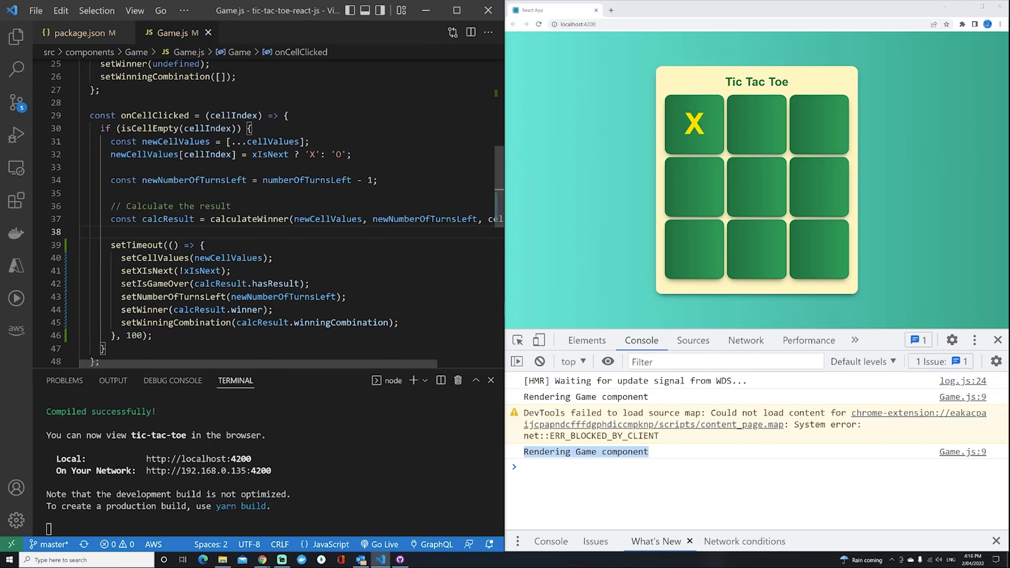
pyautogui.scroll(3)
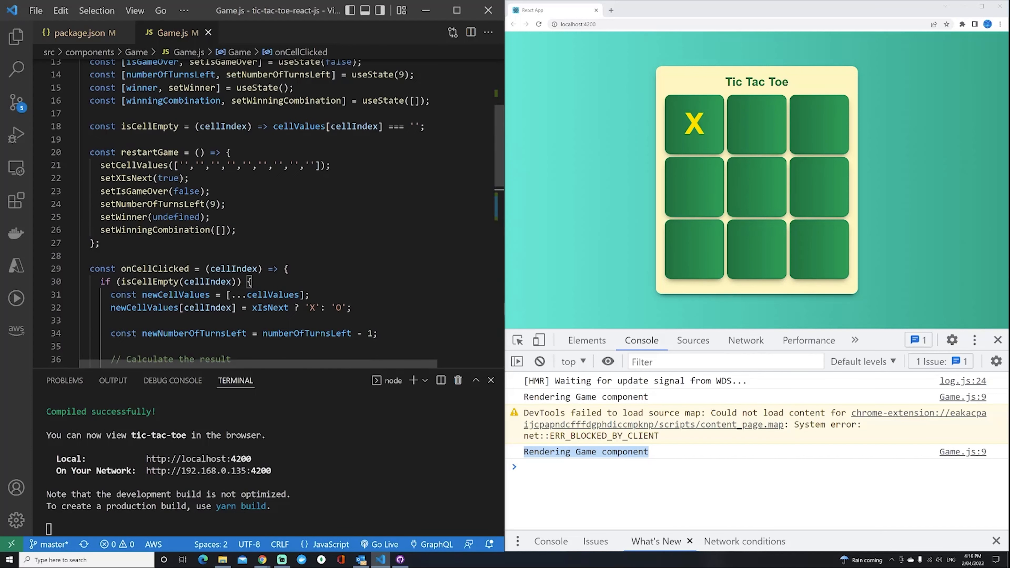